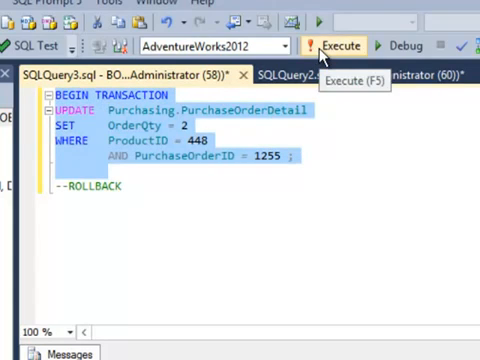
Execute the uncommitted UPDATE setting OrderQty to 2 for product 448 on order 1255.
click(332, 44)
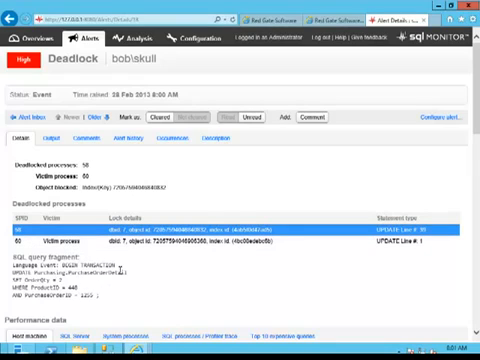
Scroll through the host machine charts down to the SQL Server performance data.
scroll(down, 3)
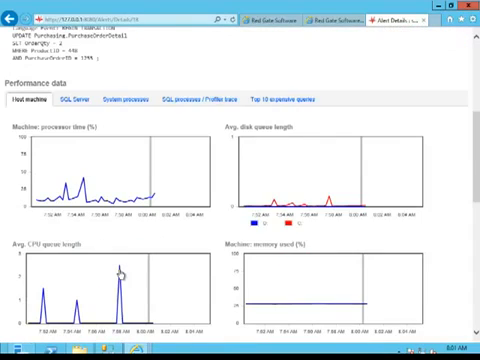
scroll(down, 3)
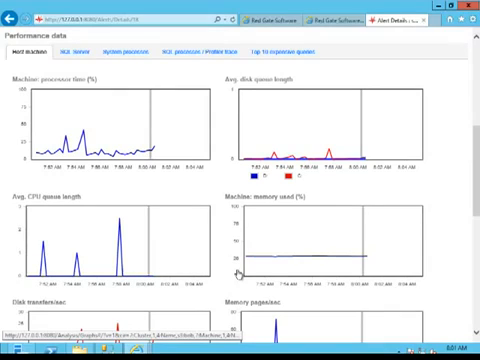
scroll(down, 3)
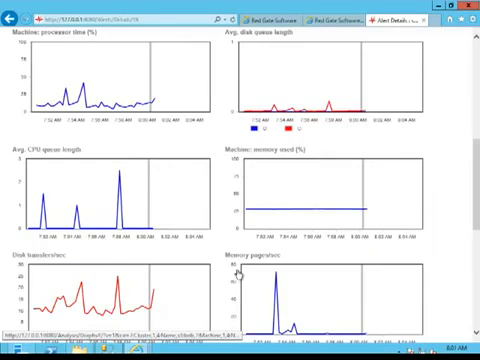
scroll(down, 3)
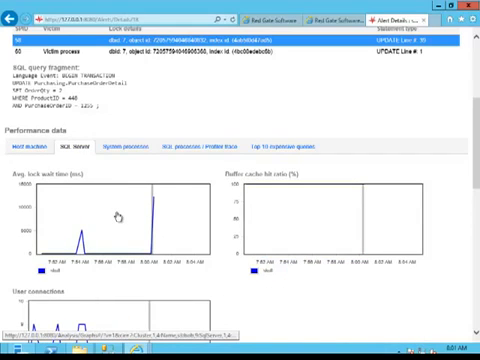
Scroll through the SQL Server charts toward the system processes view.
scroll(down, 3)
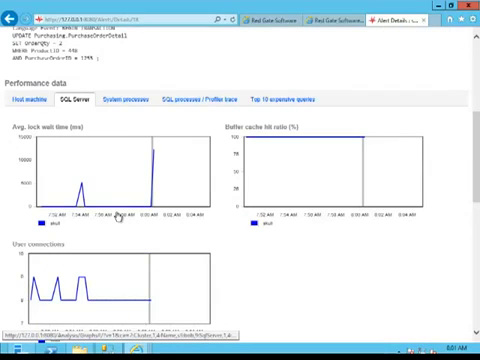
scroll(down, 3)
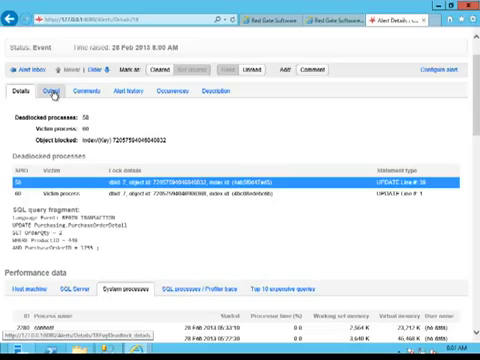
Show the deadlock graph output and scroll through each node's grant and request lists.
click(58, 94)
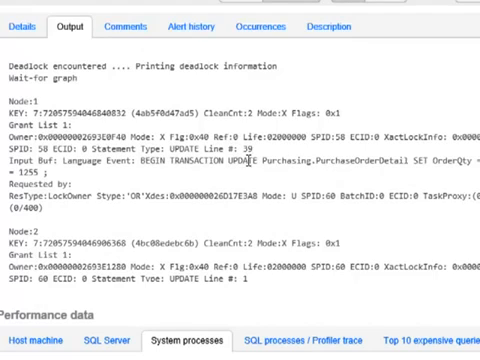
mouse_move(388, 176)
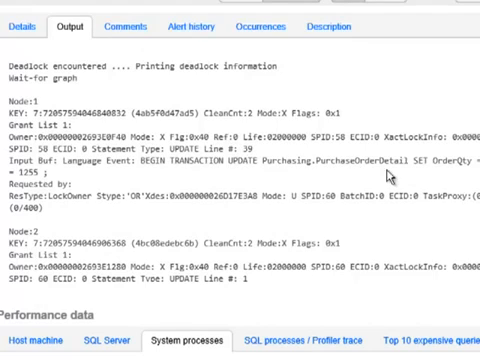
scroll(down, 3)
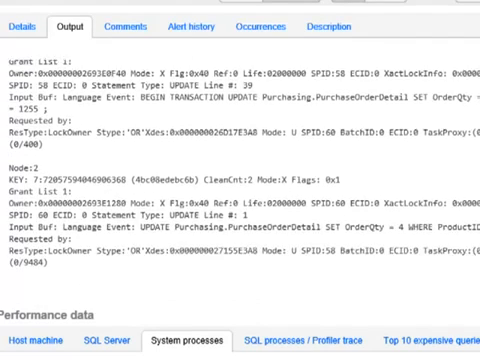
scroll(down, 3)
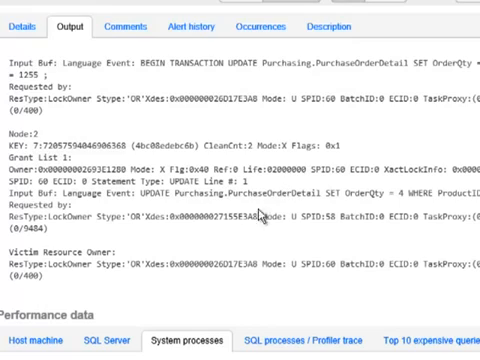
mouse_move(328, 238)
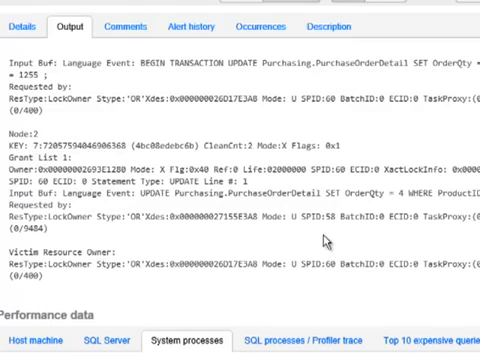